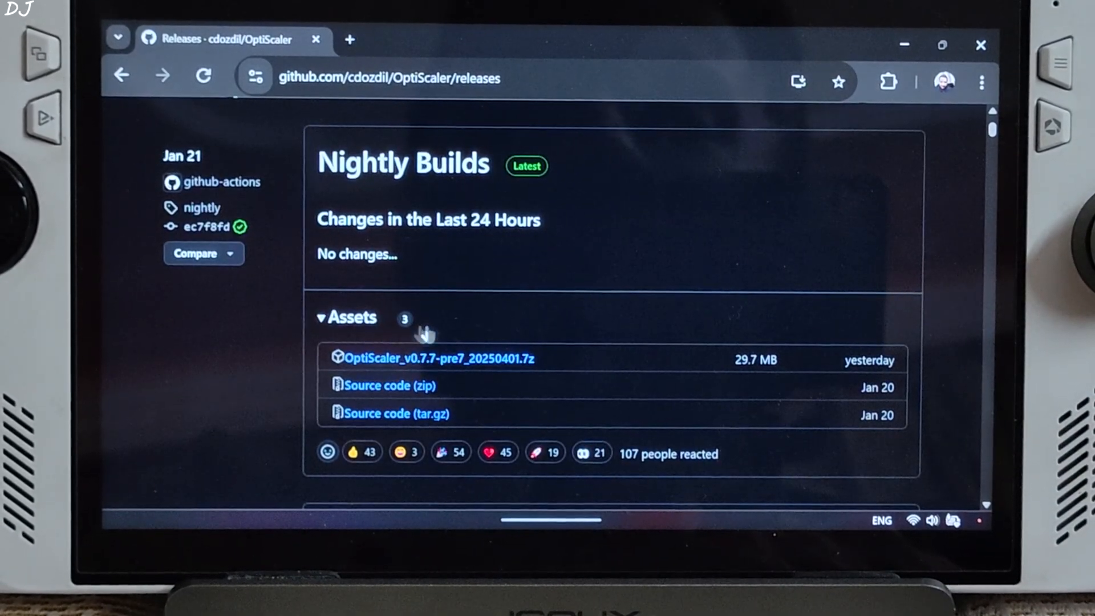
{"action": "mouse_move", "coordinate": [587, 205]}
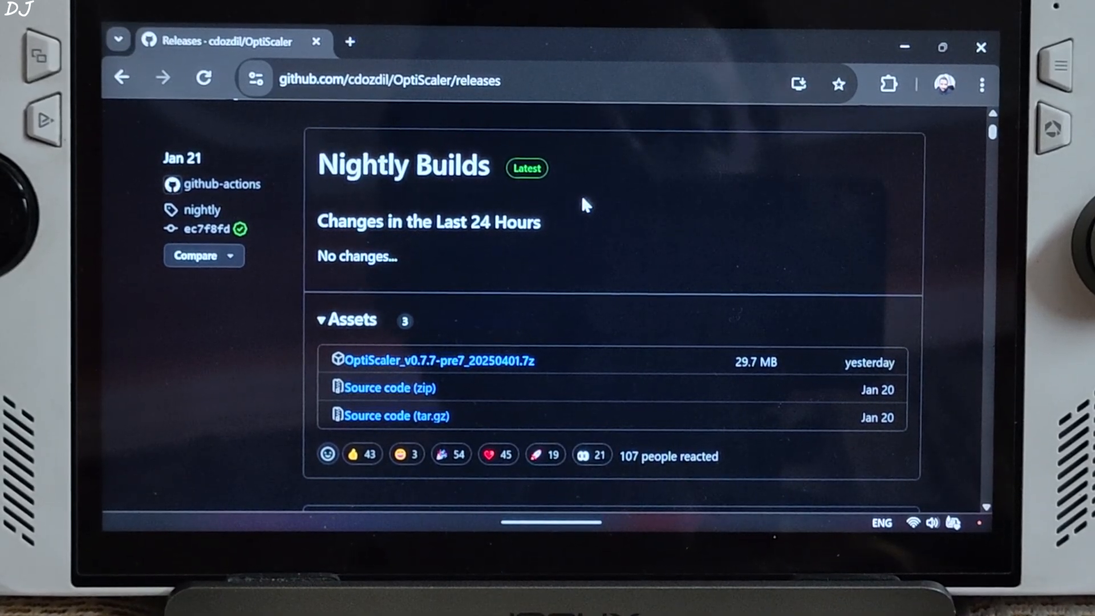
{"action": "mouse_move", "coordinate": [451, 386]}
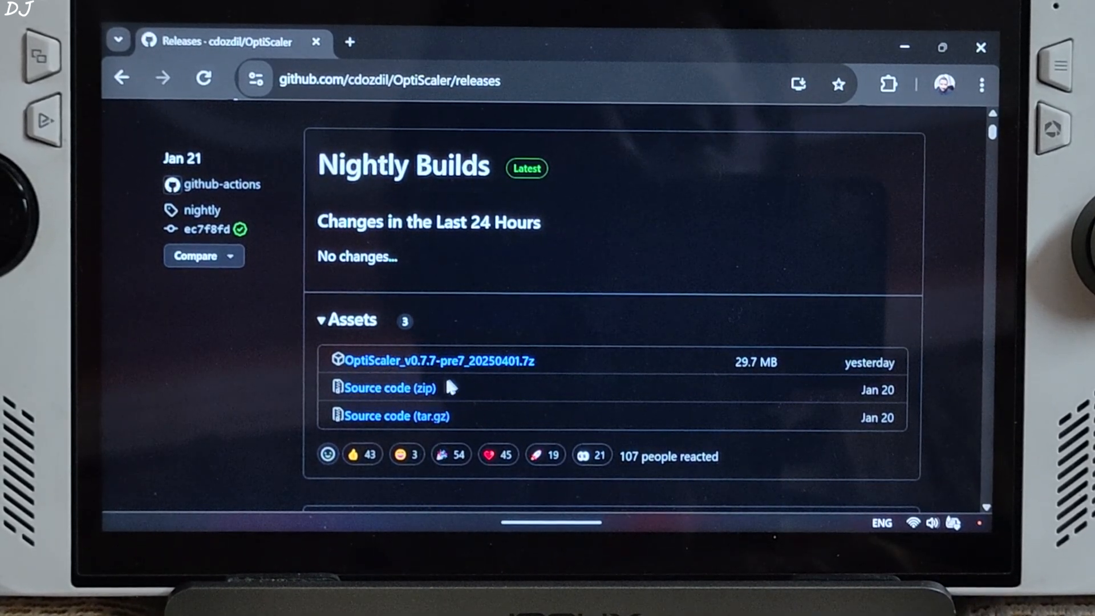
{"action": "mouse_move", "coordinate": [602, 379]}
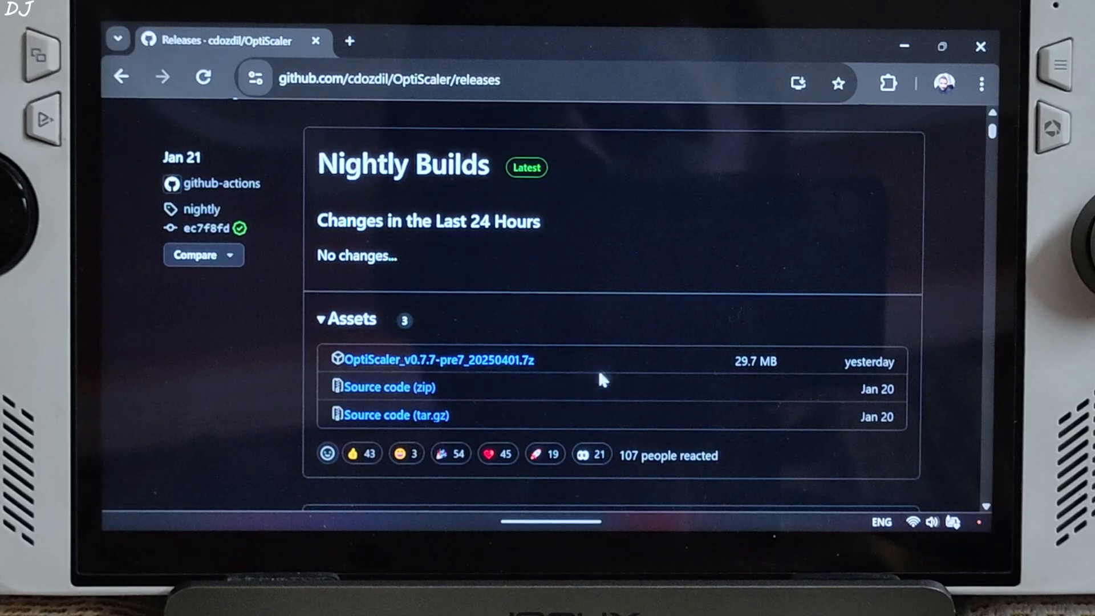
{"action": "mouse_move", "coordinate": [585, 369]}
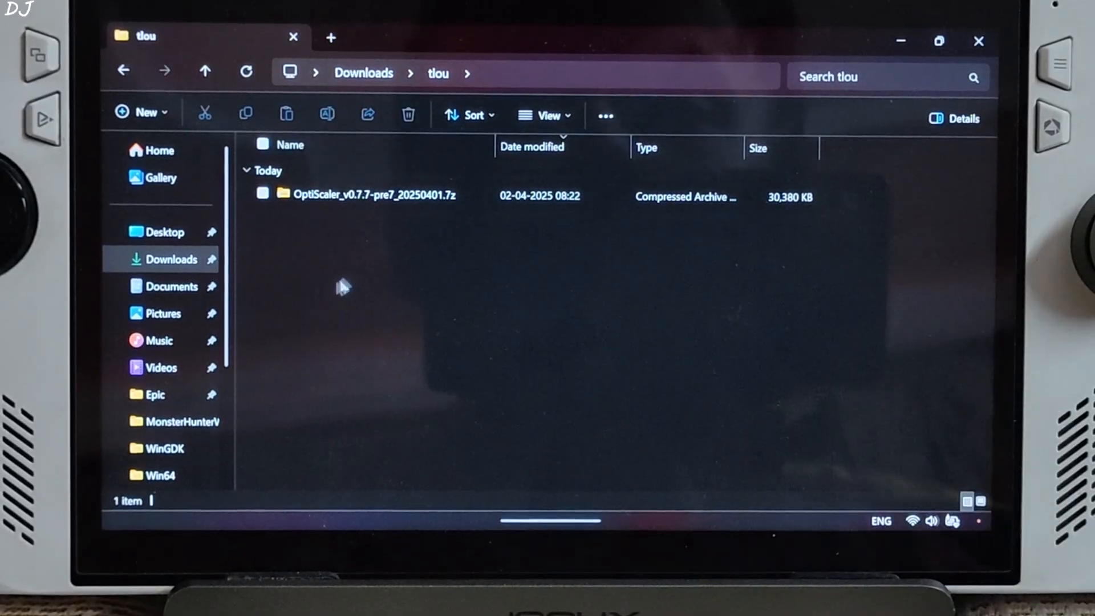
- Open the OptiScaler archive in Downloads\tlou and copy OptiScaler.dll and OptiScaler.ini
{"action": "double_click", "coordinate": [373, 197]}
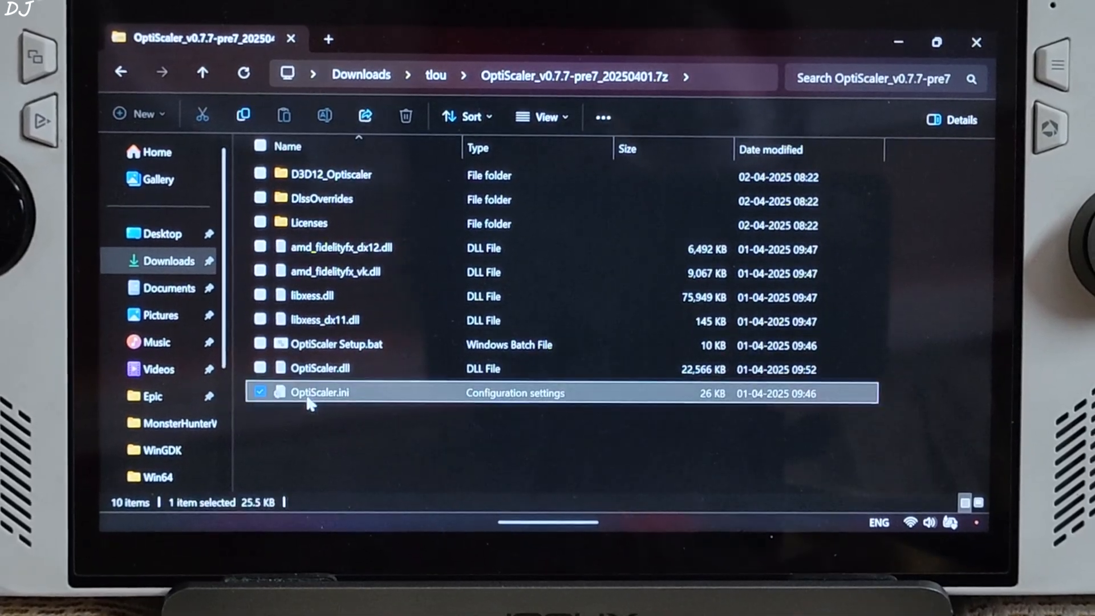
{"action": "left_click", "coordinate": [320, 368]}
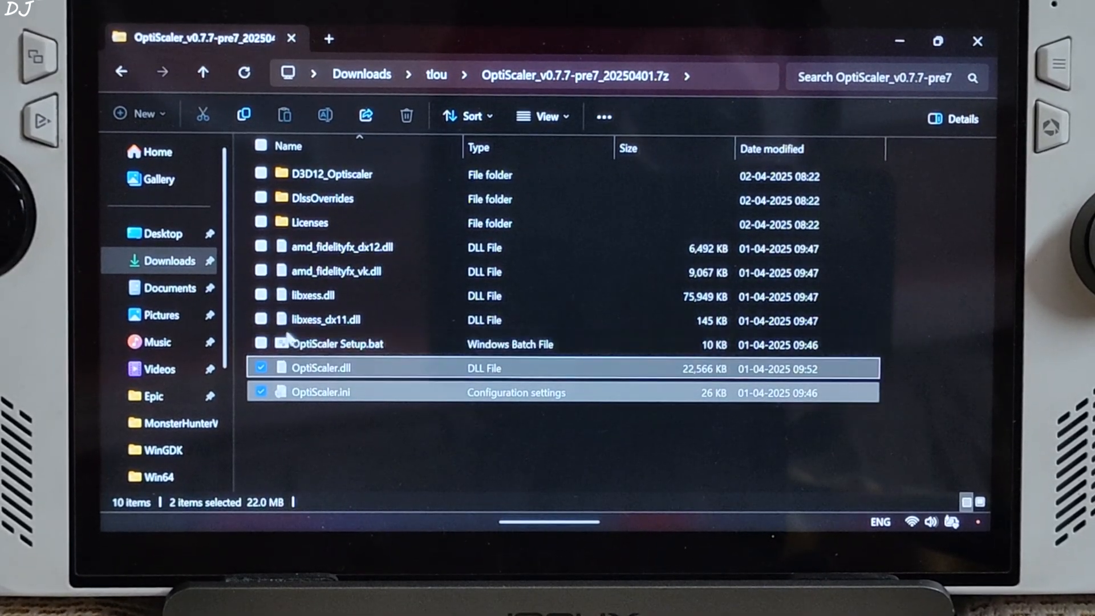
{"action": "right_click", "coordinate": [321, 391]}
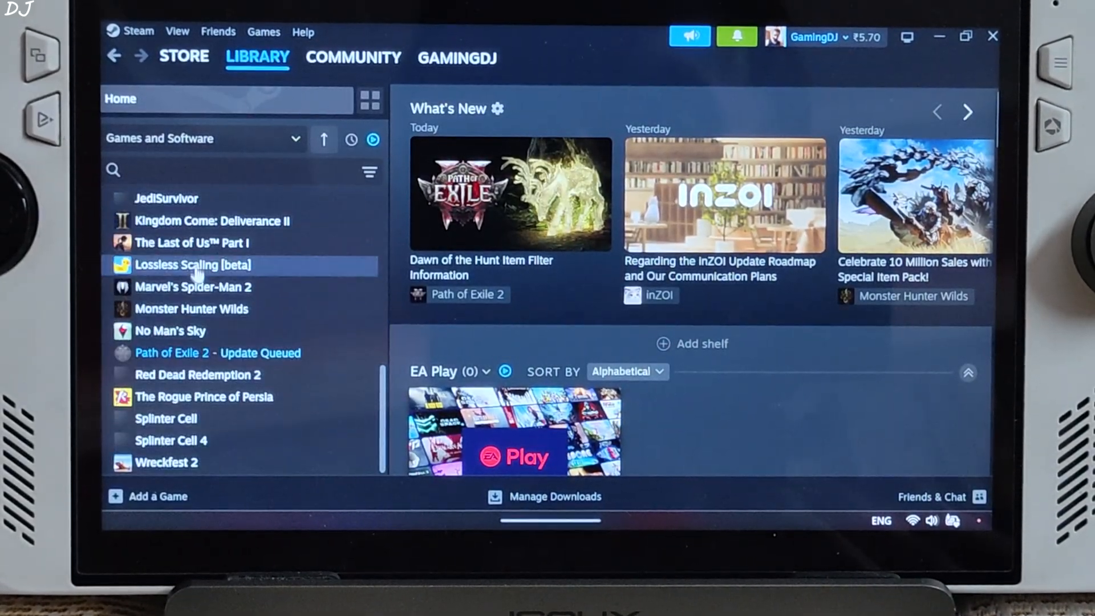
{"action": "right_click", "coordinate": [192, 242]}
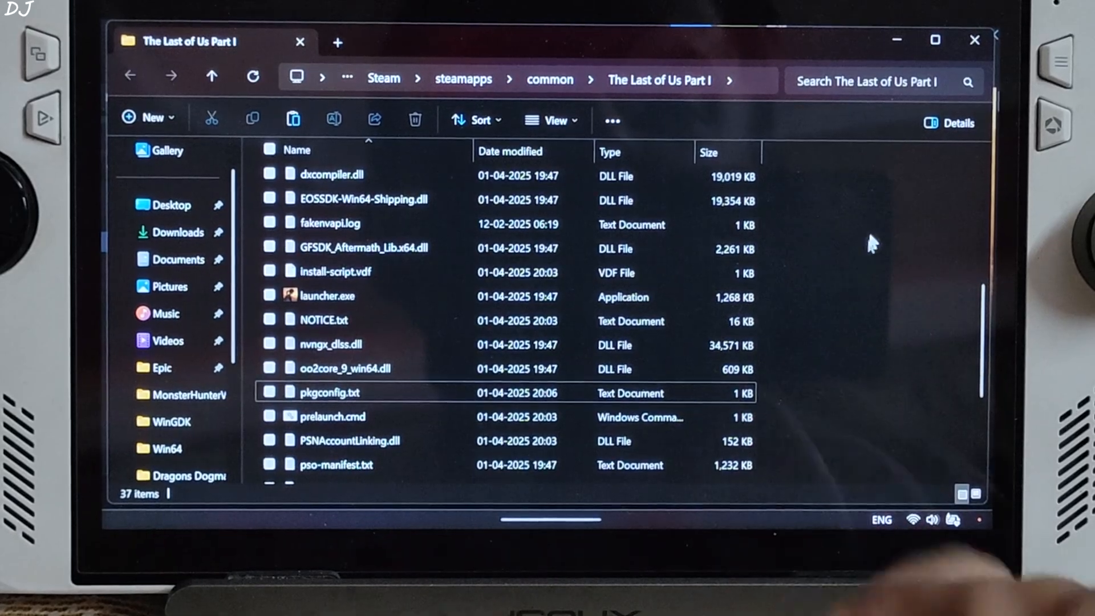
{"action": "mouse_move", "coordinate": [845, 377]}
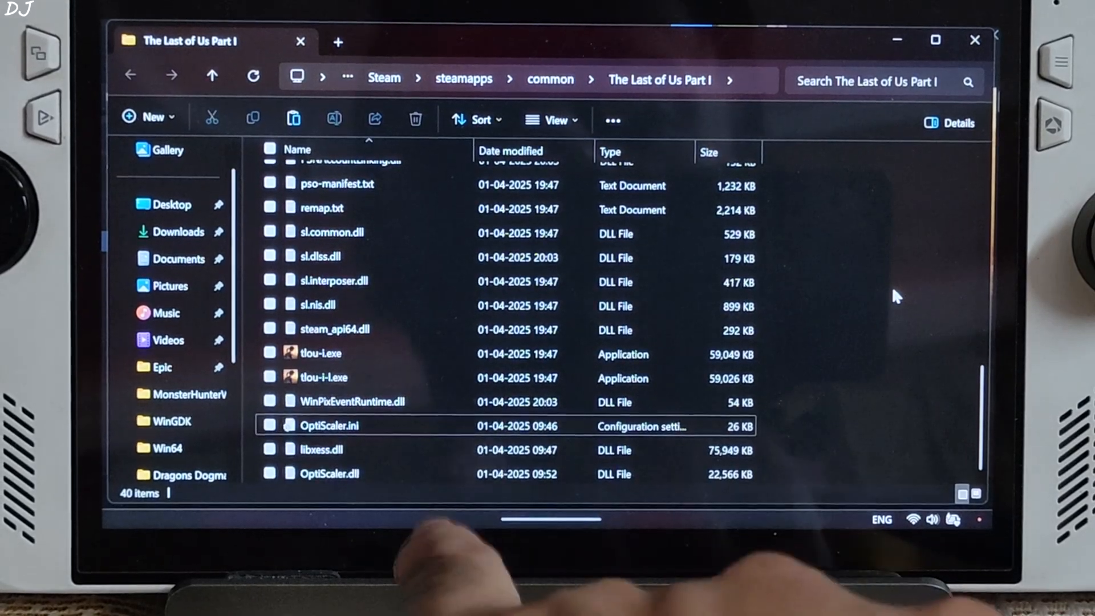
- Rename the pasted OptiScaler.dll to dxgi.dll in The Last of Us Part I folder
{"action": "left_click", "coordinate": [329, 474]}
{"action": "type", "text": "dxgi"}
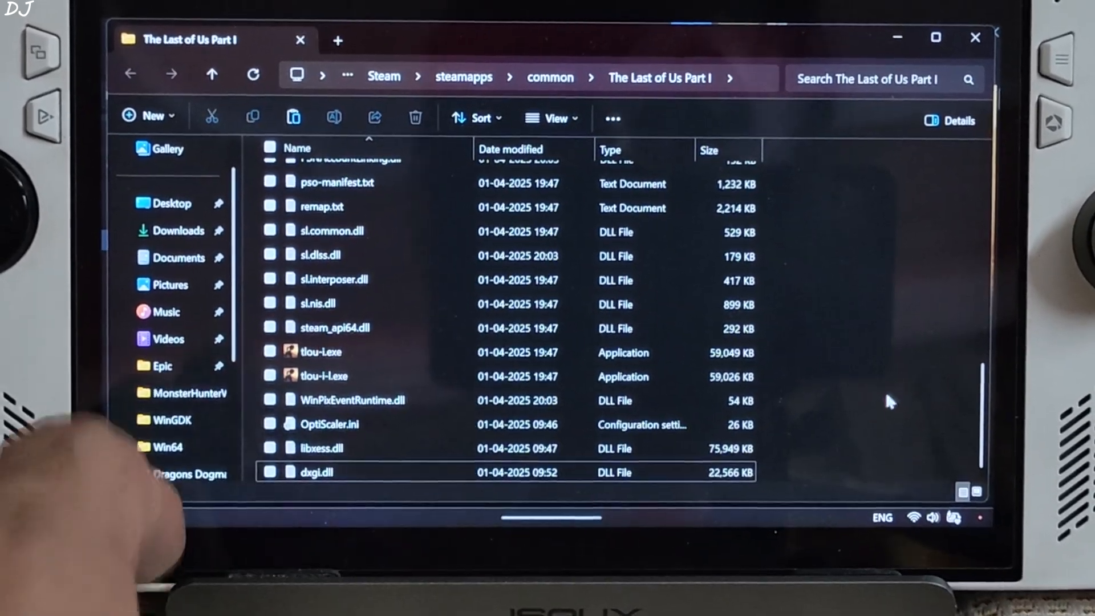
{"action": "left_click", "coordinate": [329, 426]}
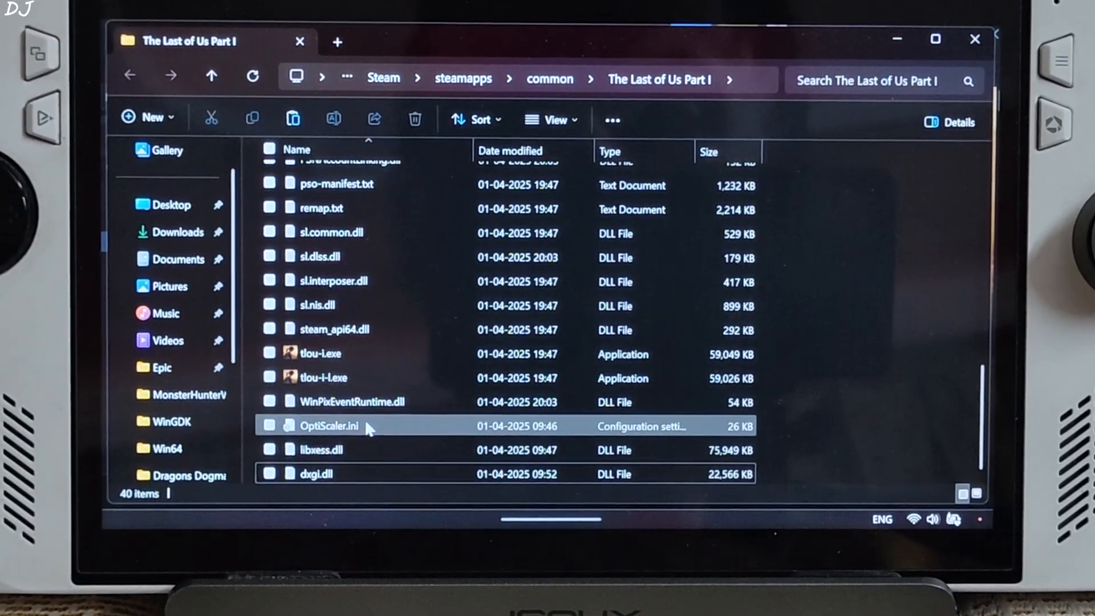
- In OptiScaler.ini, set Dx12Upscaler to xess and FGType to nofg
{"action": "double_click", "coordinate": [328, 426]}
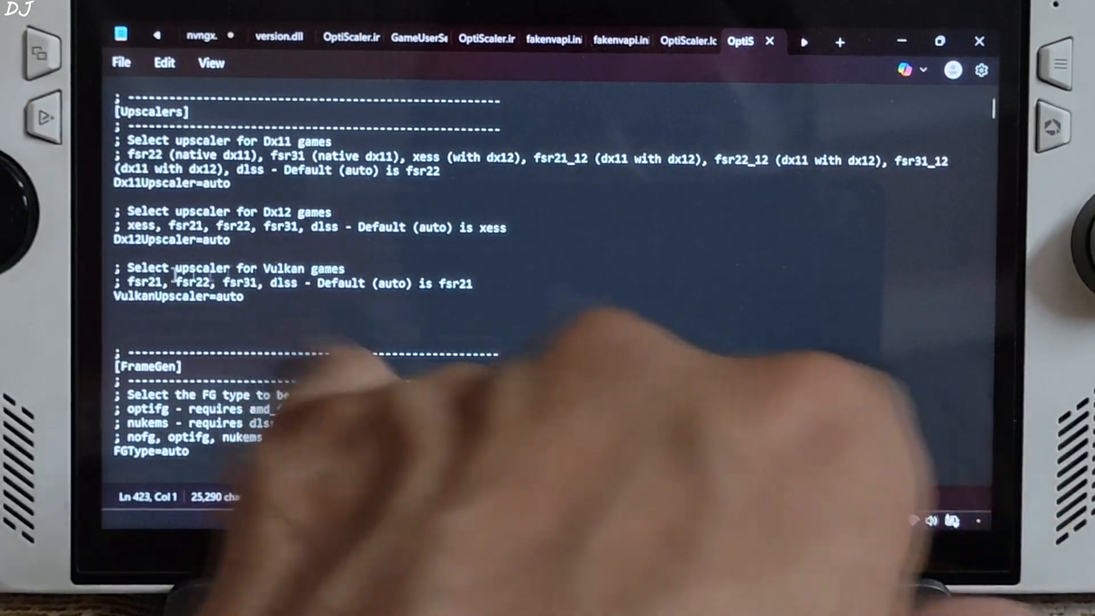
{"action": "double_click", "coordinate": [215, 239]}
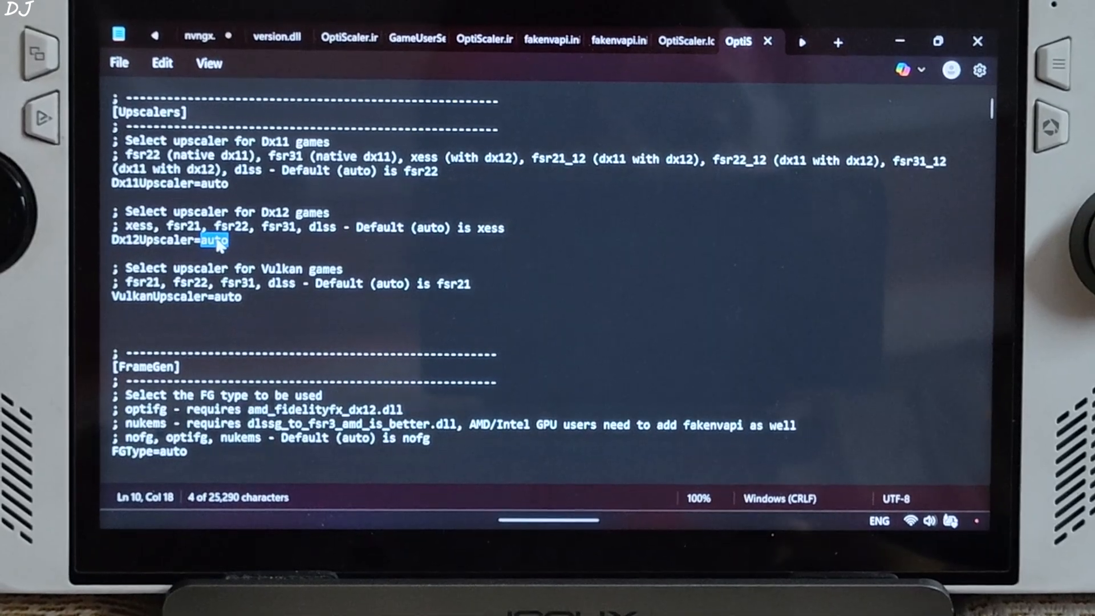
{"action": "type", "text": "xess"}
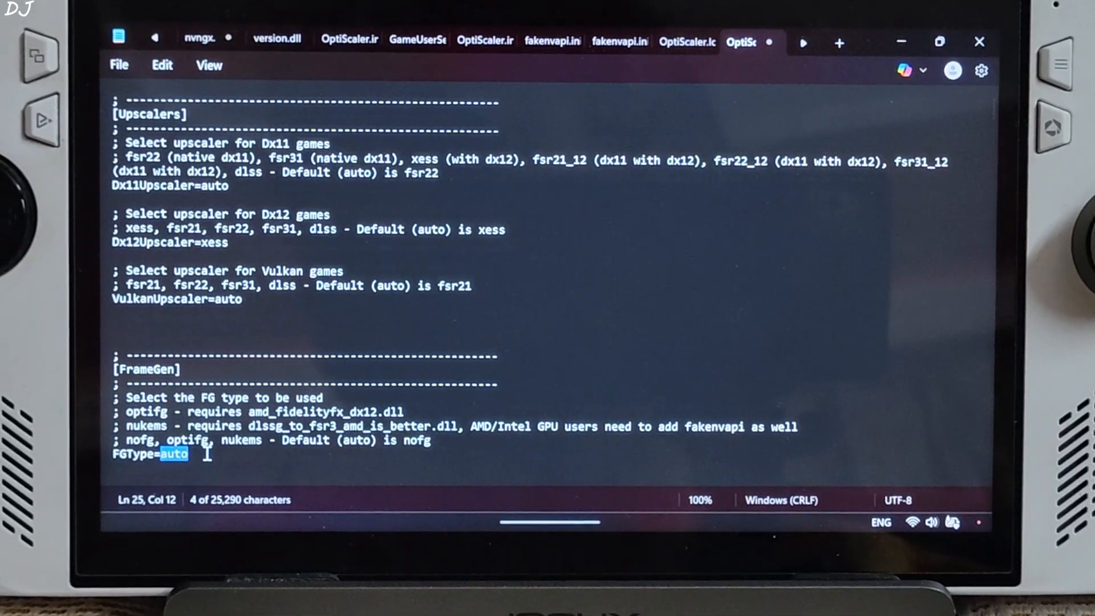
{"action": "type", "text": "nofg"}
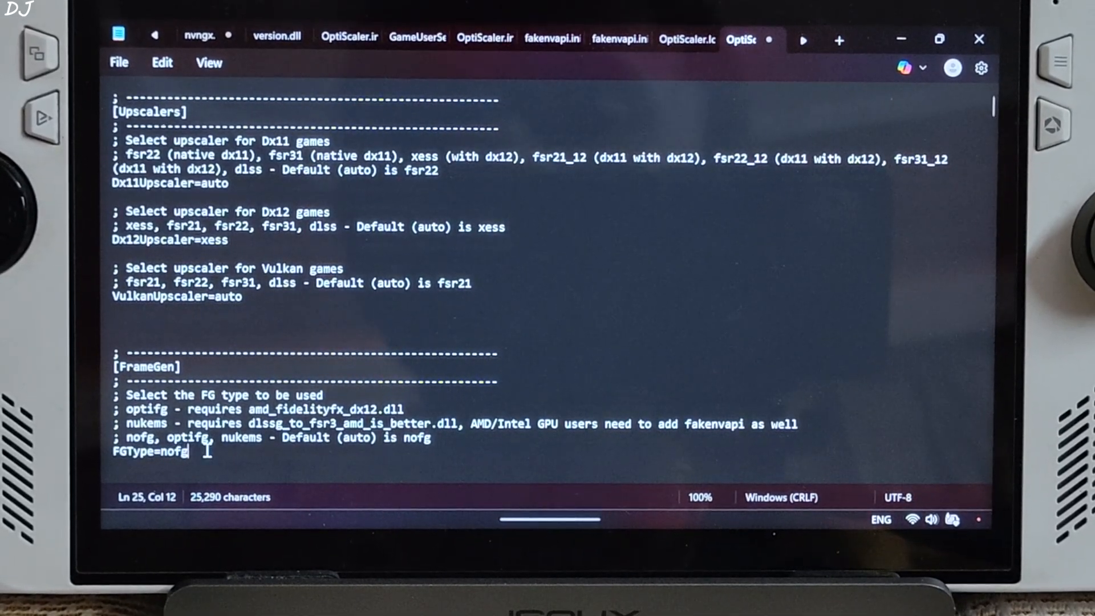
- Set OptiFG Enabled to false and the Dxgi spoofing entry to false
{"action": "scroll", "scroll_direction": "down", "scroll_amount": 3}
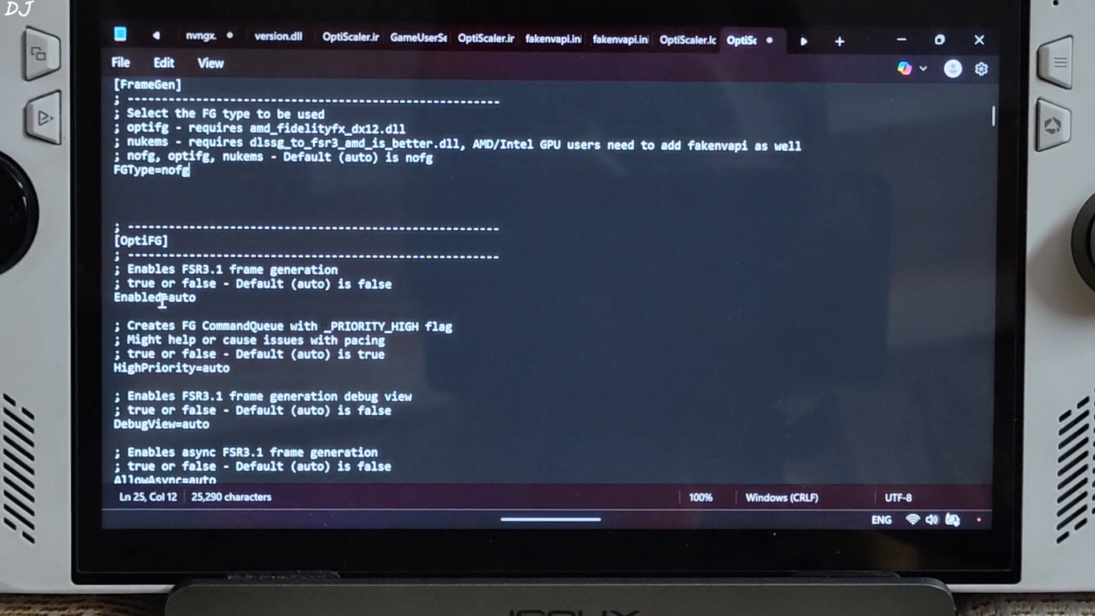
{"action": "double_click", "coordinate": [178, 296]}
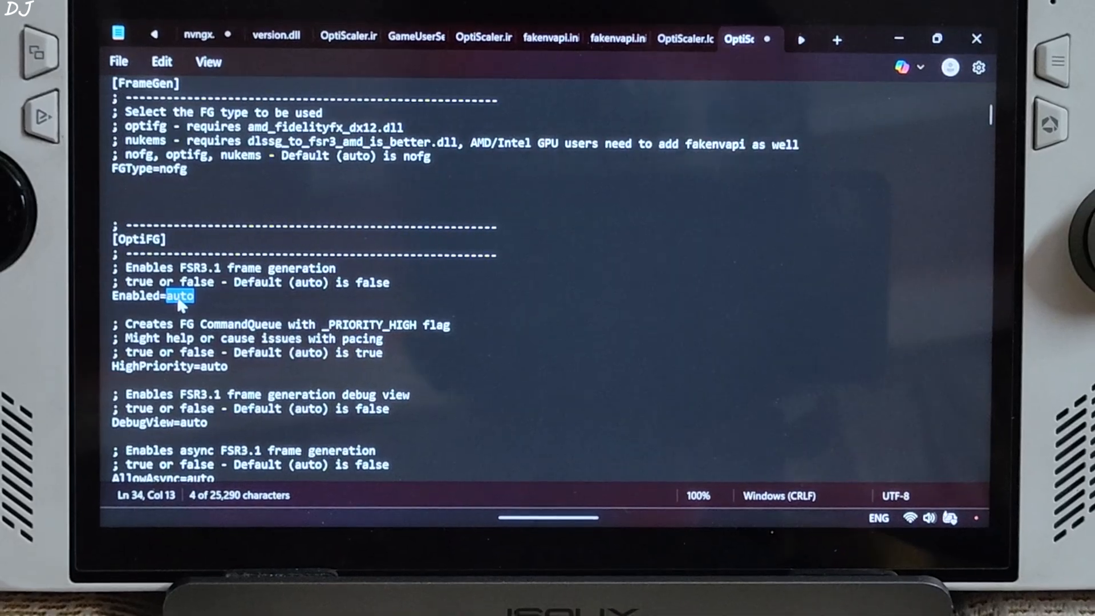
{"action": "type", "text": "false"}
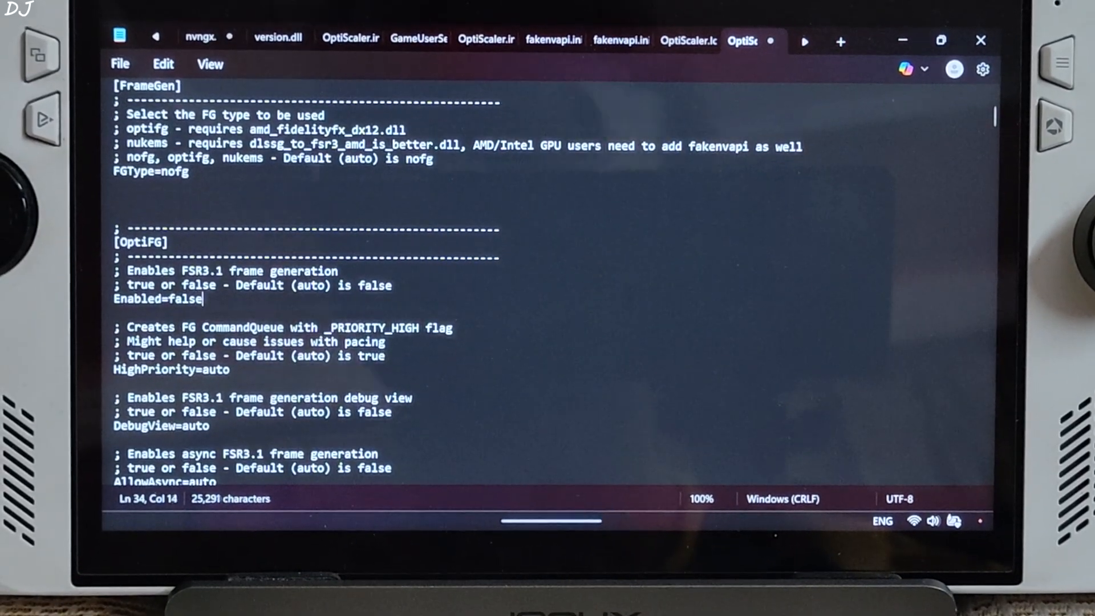
{"action": "scroll", "scroll_direction": "down", "scroll_amount": 3}
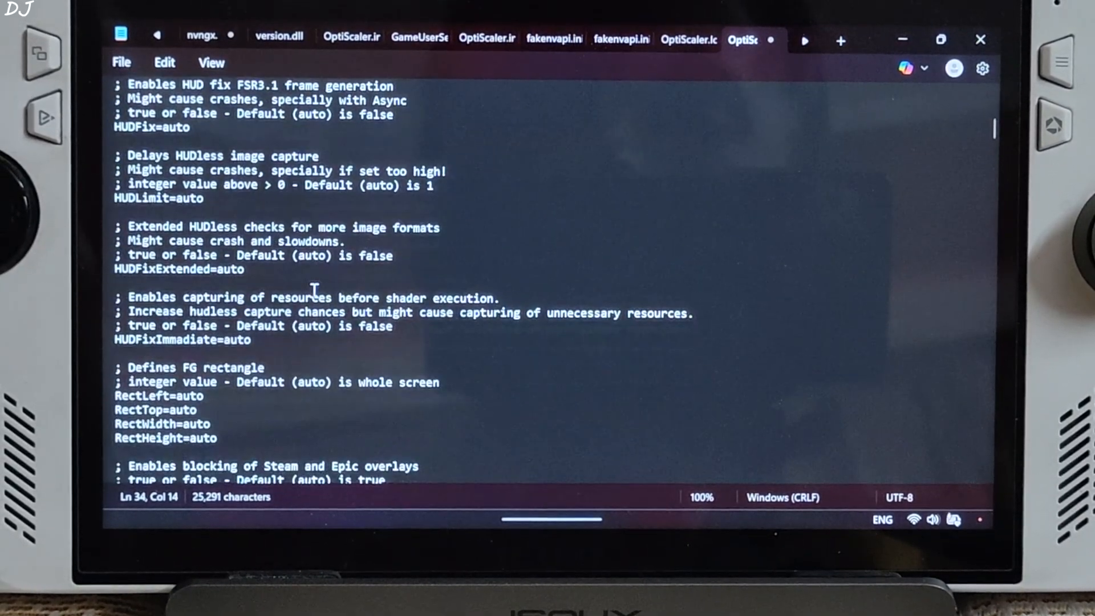
{"action": "scroll", "scroll_direction": "down", "scroll_amount": 3}
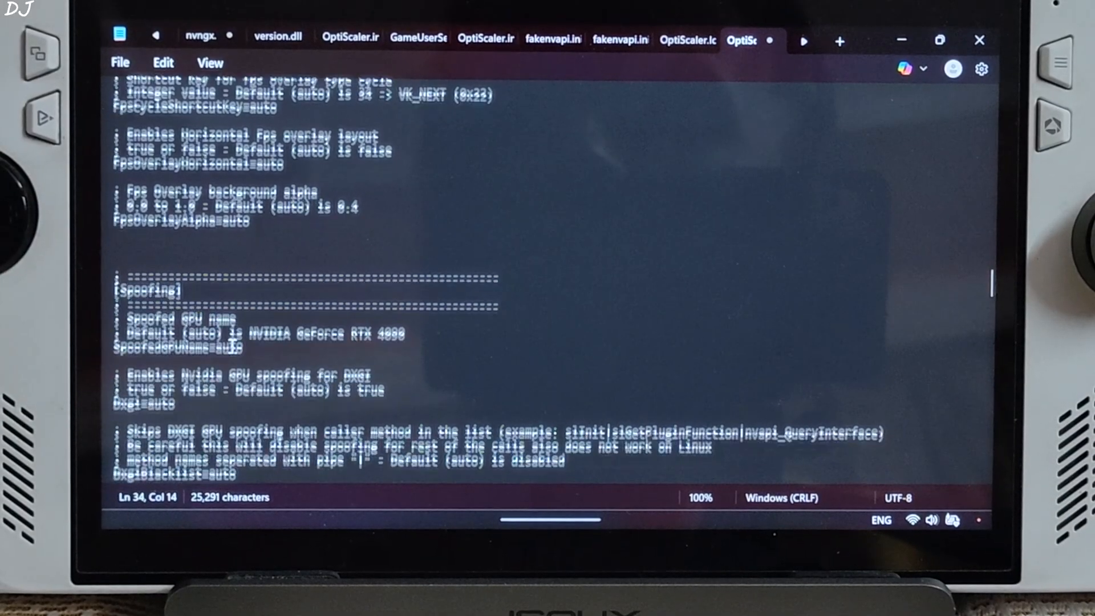
{"action": "scroll", "scroll_direction": "down", "scroll_amount": 3}
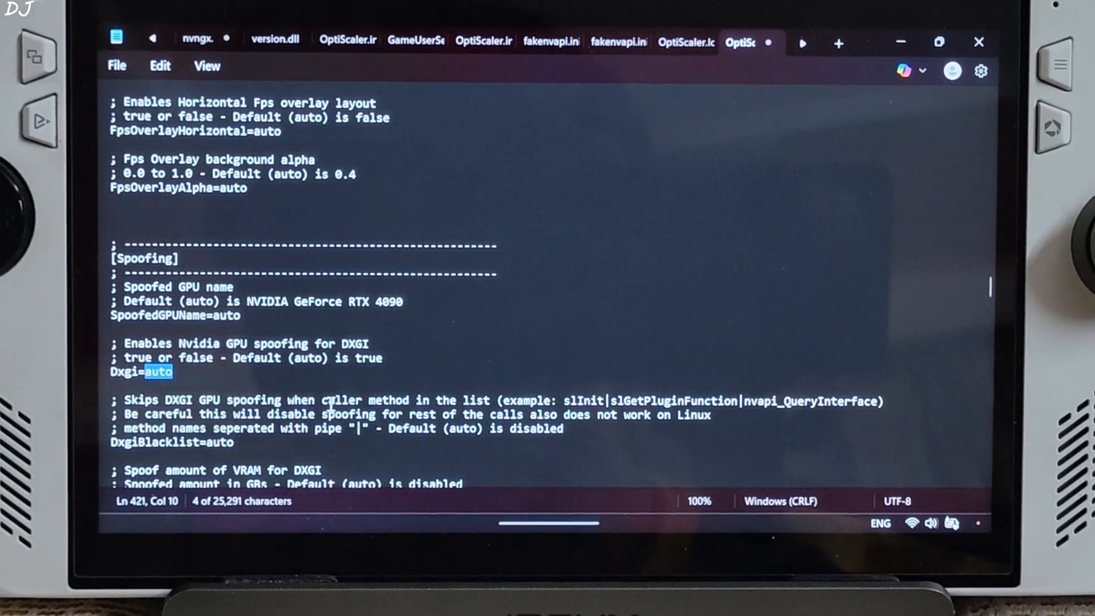
{"action": "type", "text": "false"}
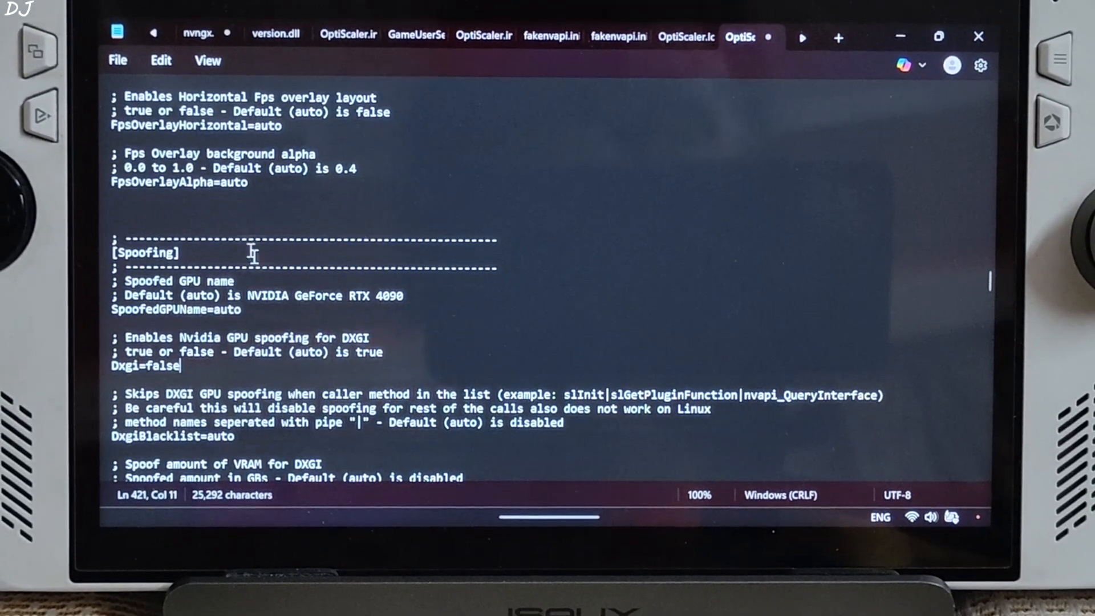
{"action": "left_click", "coordinate": [118, 62]}
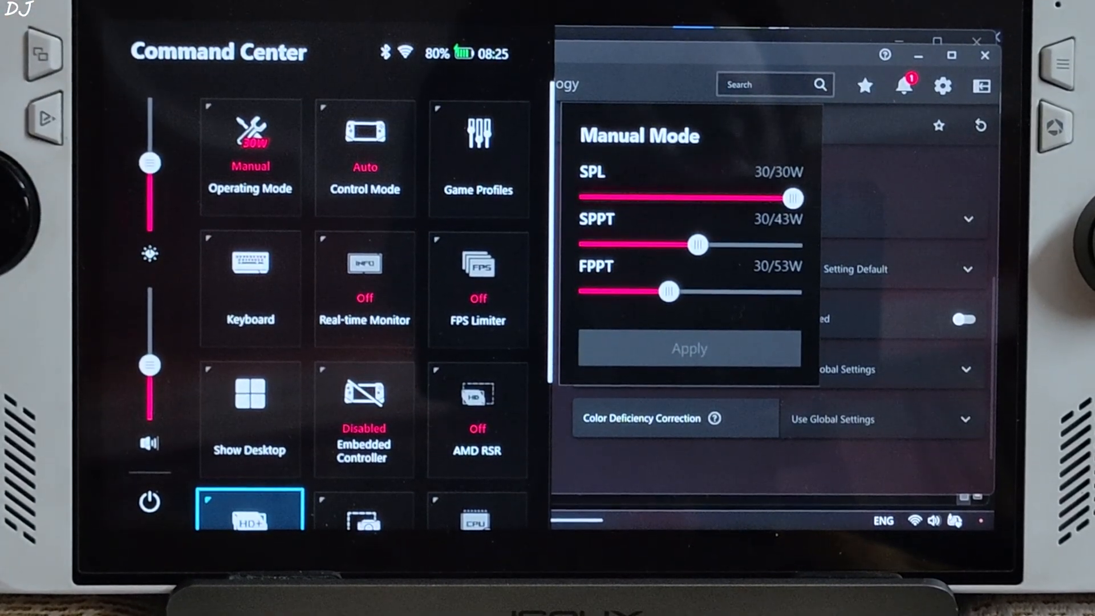
- Scroll through Armoury Crate's Command Center power settings
{"action": "scroll", "scroll_direction": "down", "scroll_amount": 3}
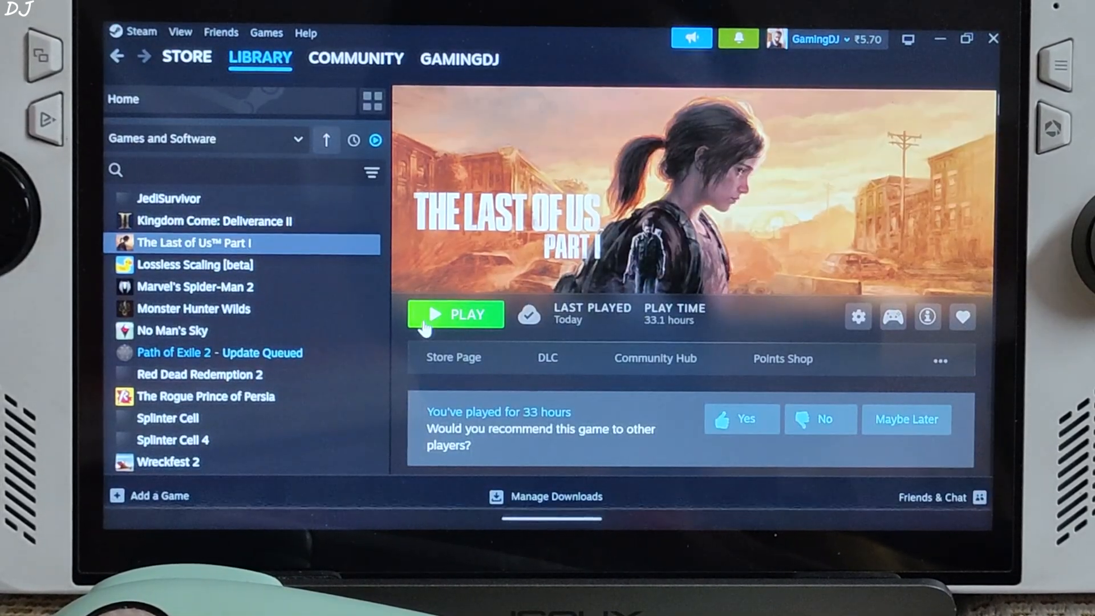
- Launch The Last of Us Part I and scroll through the Display settings
{"action": "left_click", "coordinate": [455, 314]}
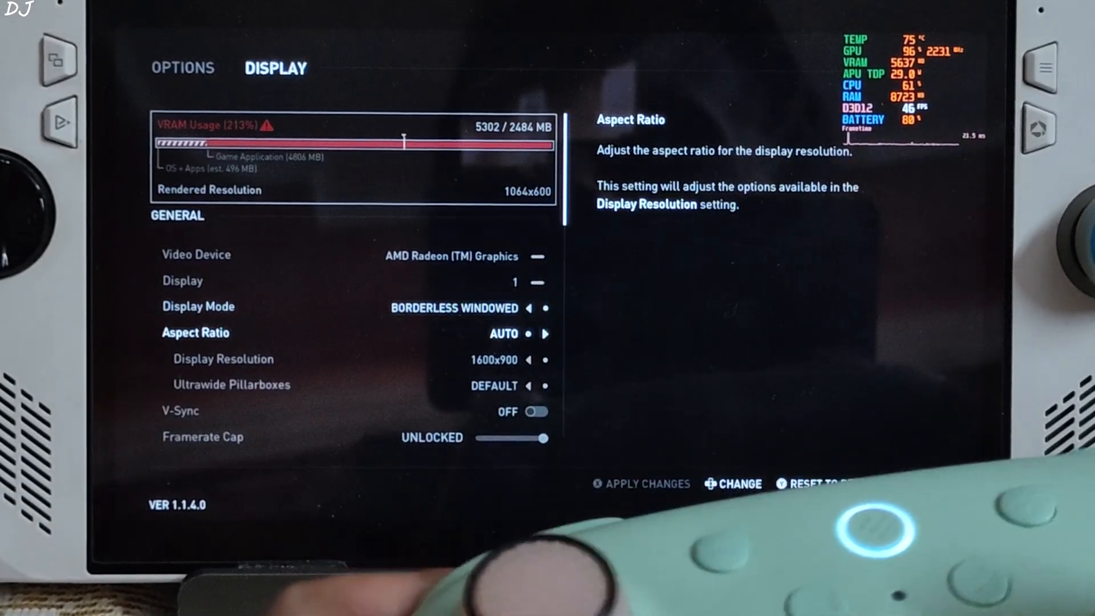
{"action": "key", "text": "Down"}
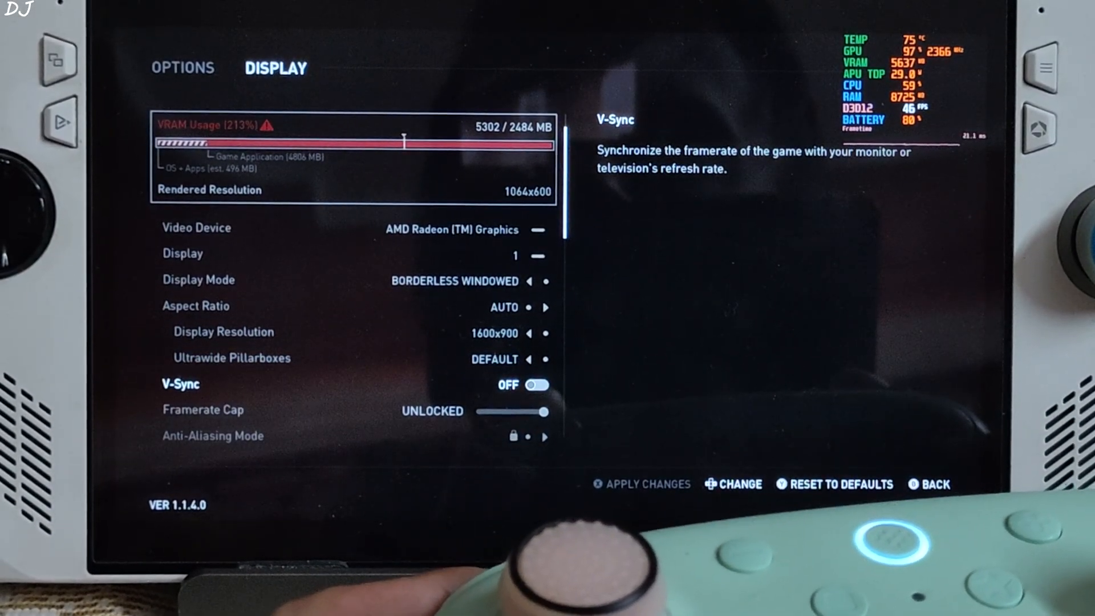
{"action": "scroll", "scroll_direction": "down", "scroll_amount": 3}
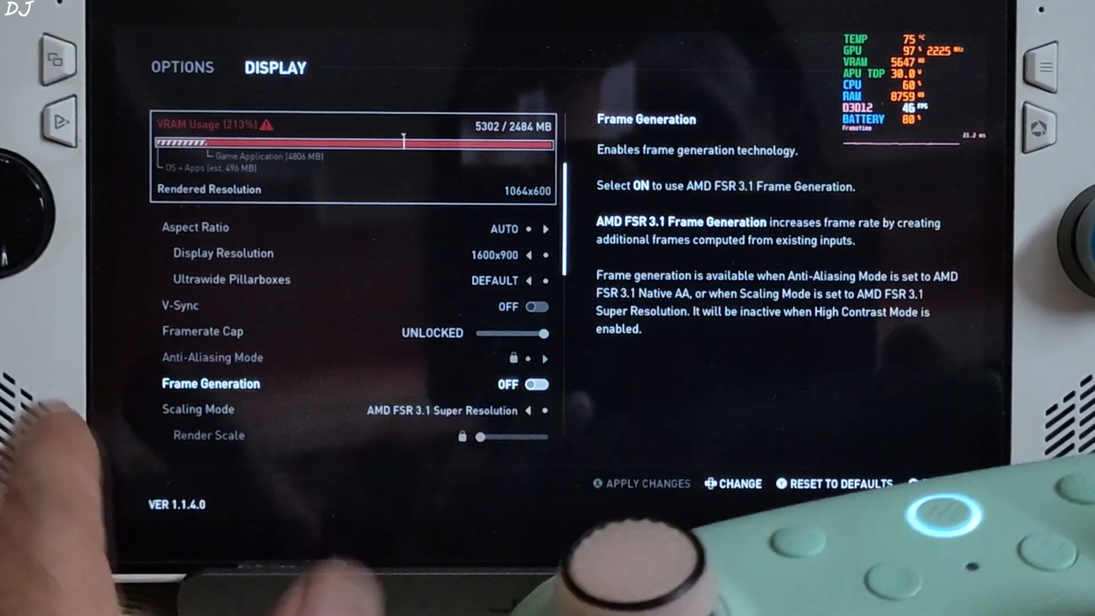
{"action": "scroll", "scroll_direction": "down", "scroll_amount": 3}
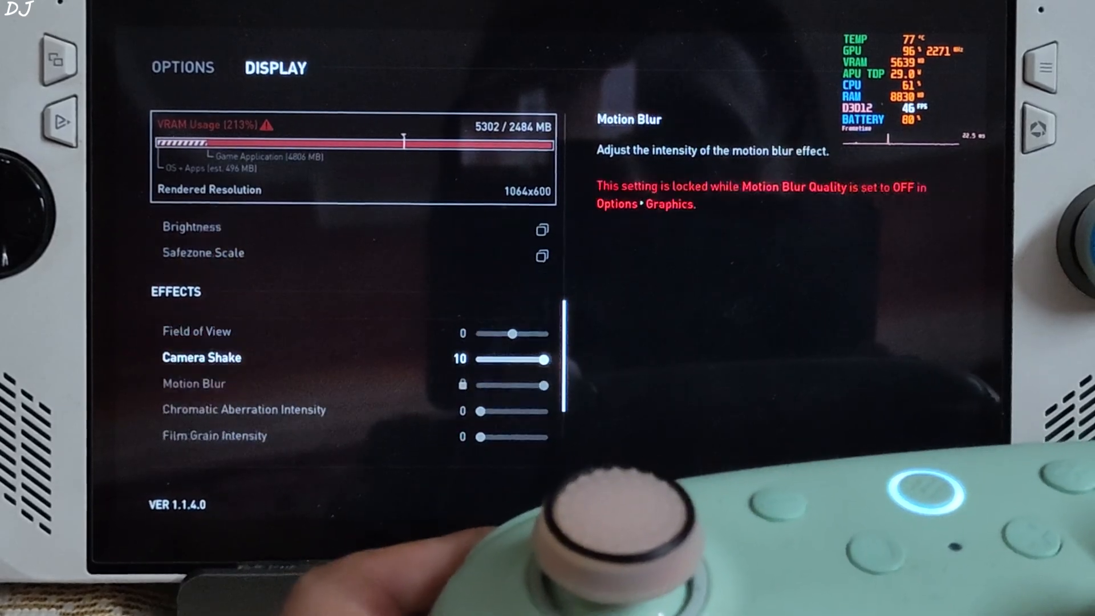
{"action": "scroll", "scroll_direction": "down", "scroll_amount": 3}
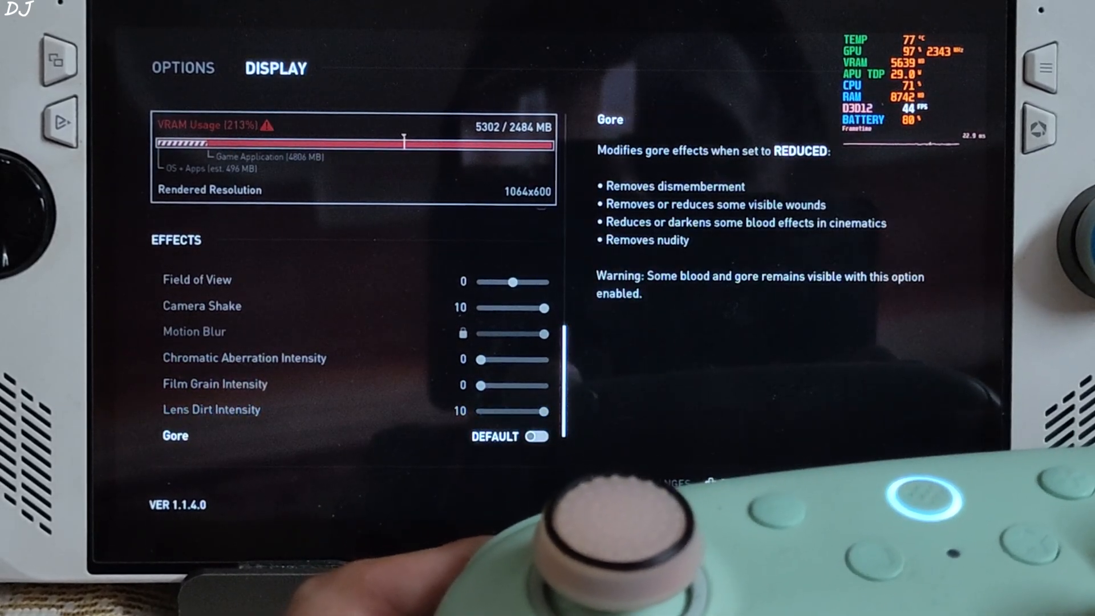
- Switch to the Graphics settings page and scroll through all its options
{"action": "key", "text": "Escape"}
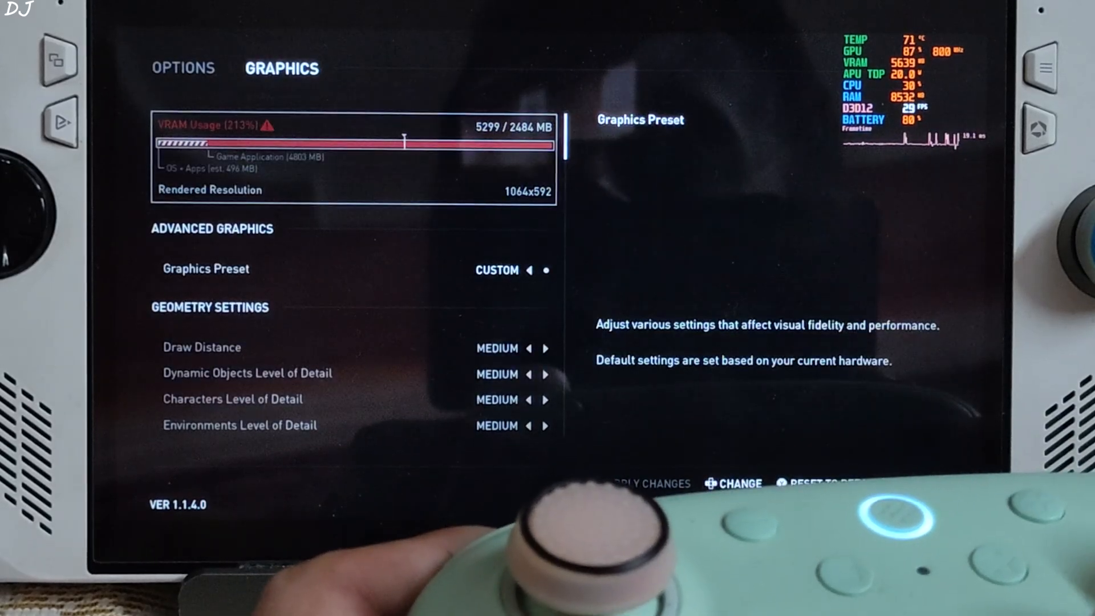
{"action": "scroll", "scroll_direction": "down", "scroll_amount": 3}
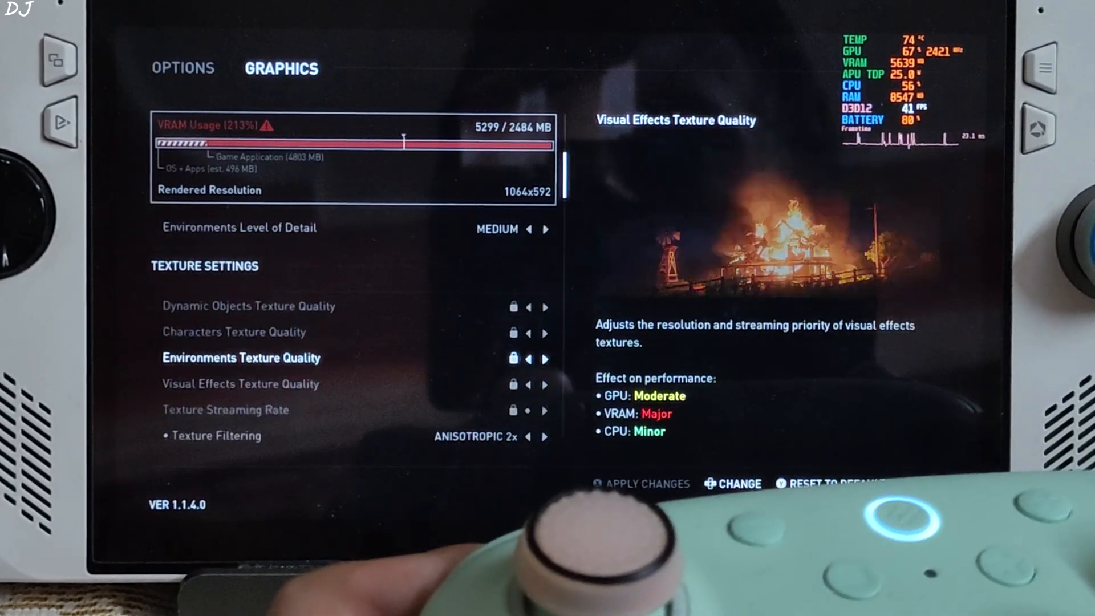
{"action": "scroll", "scroll_direction": "down", "scroll_amount": 3}
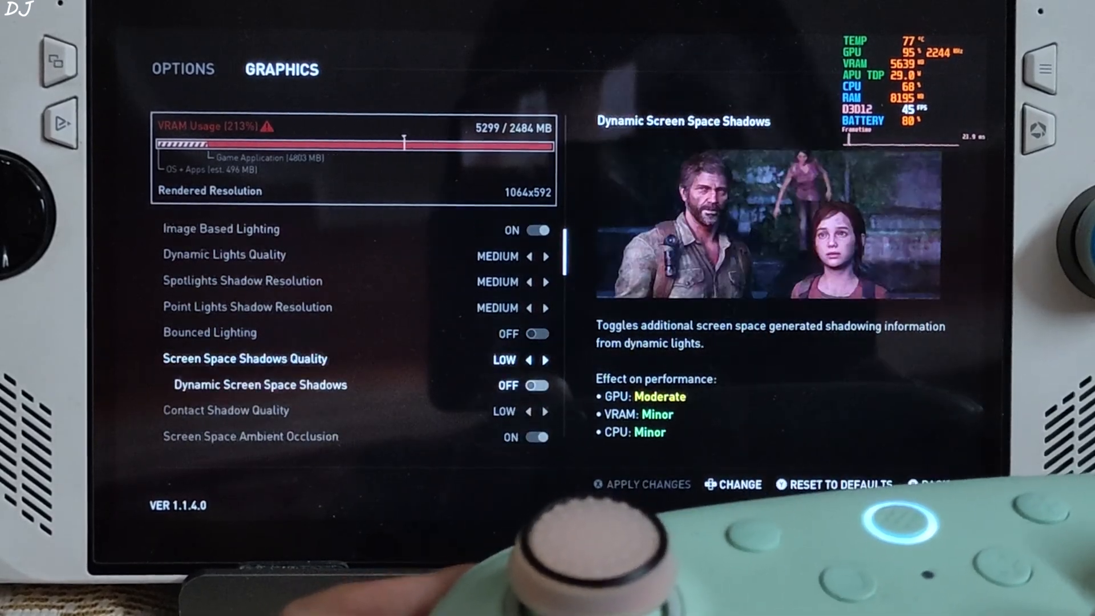
{"action": "scroll", "scroll_direction": "down", "scroll_amount": 3}
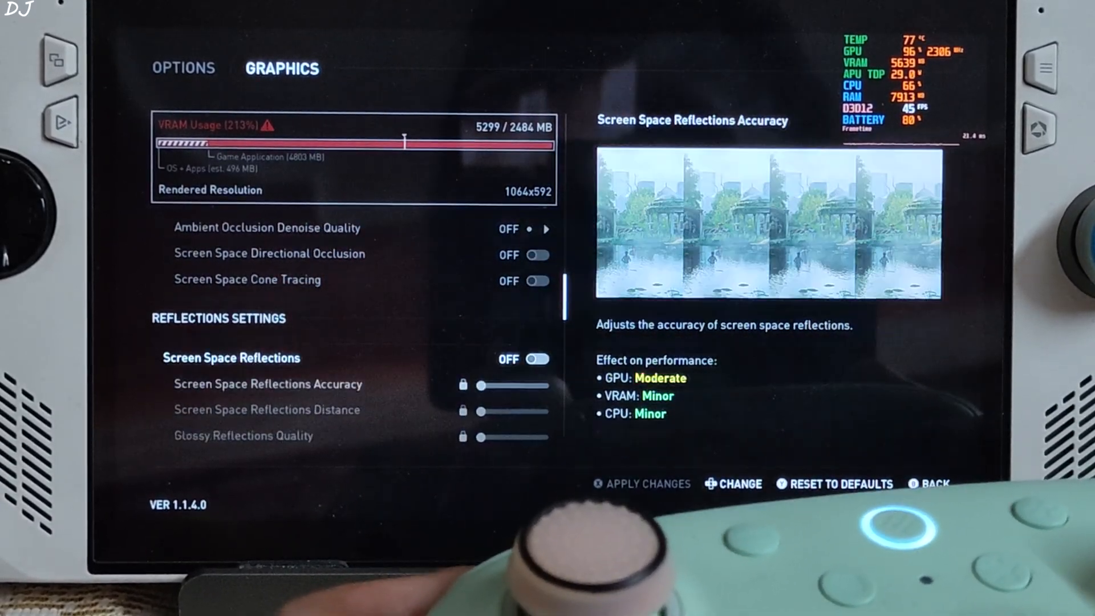
{"action": "scroll", "scroll_direction": "down", "scroll_amount": 3}
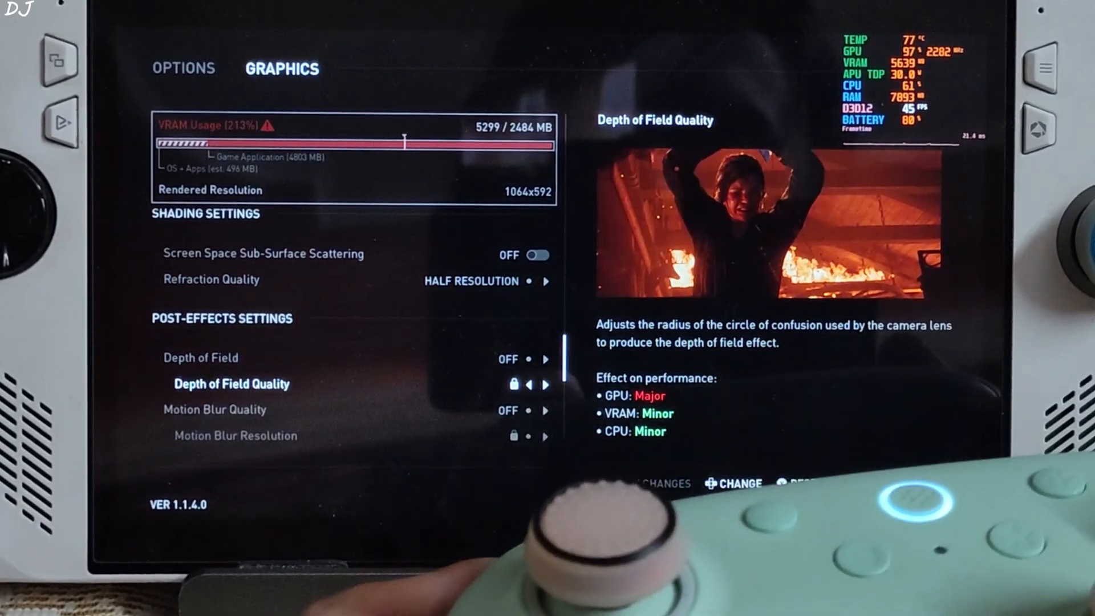
{"action": "scroll", "scroll_direction": "down", "scroll_amount": 3}
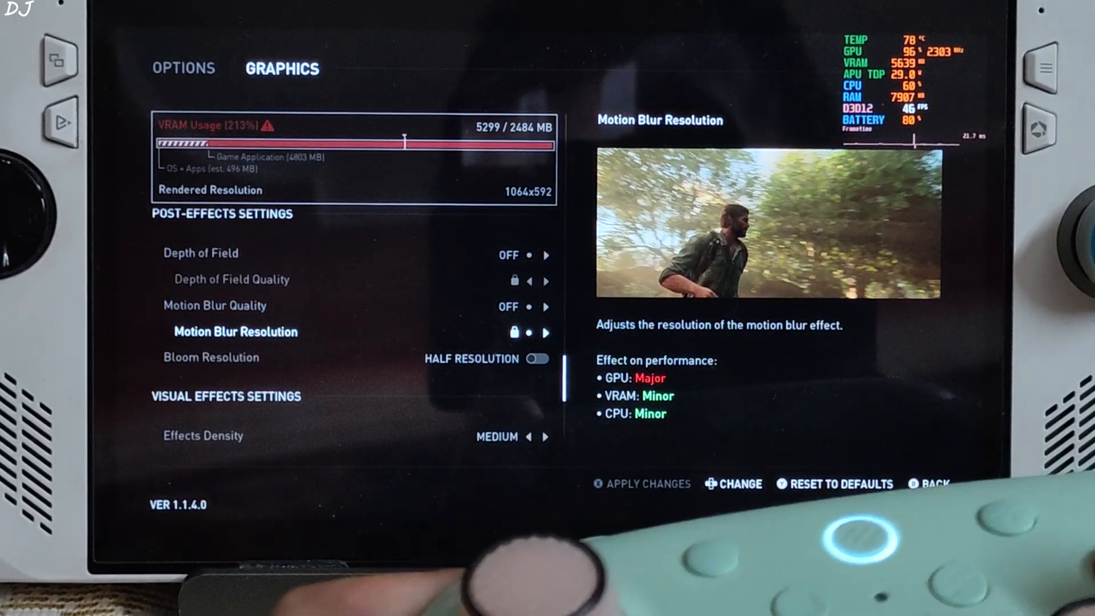
{"action": "scroll", "scroll_direction": "down", "scroll_amount": 3}
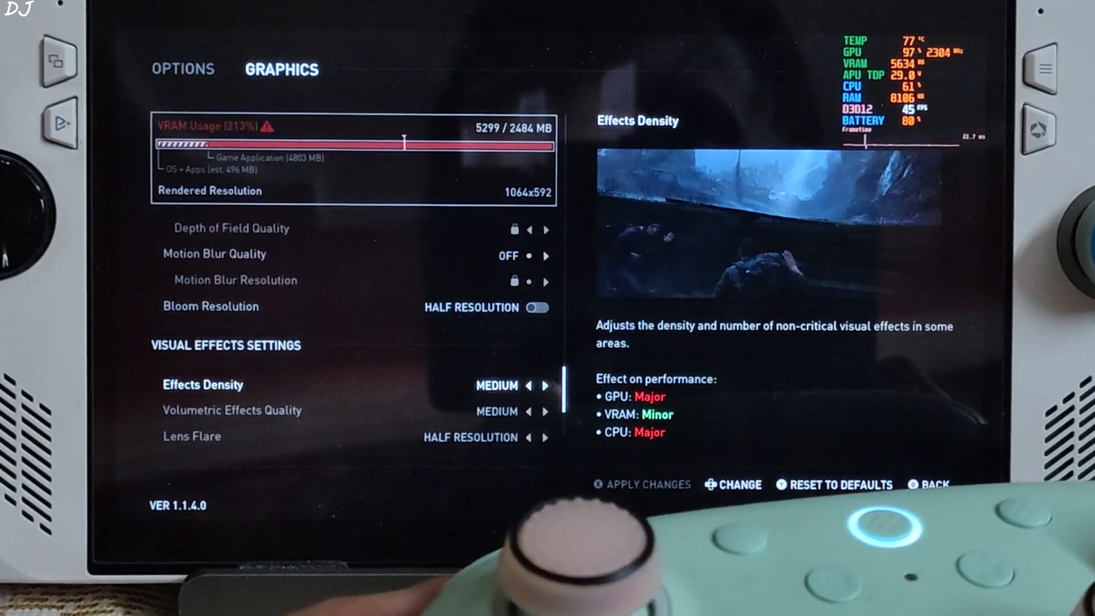
{"action": "scroll", "scroll_direction": "down", "scroll_amount": 3}
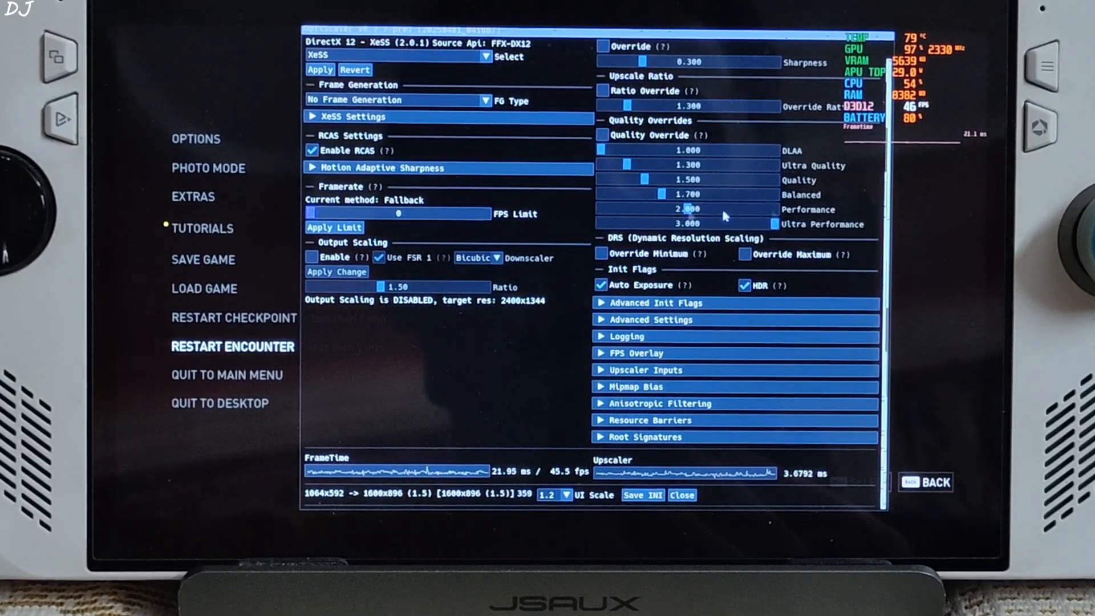
{"action": "mouse_move", "coordinate": [494, 508]}
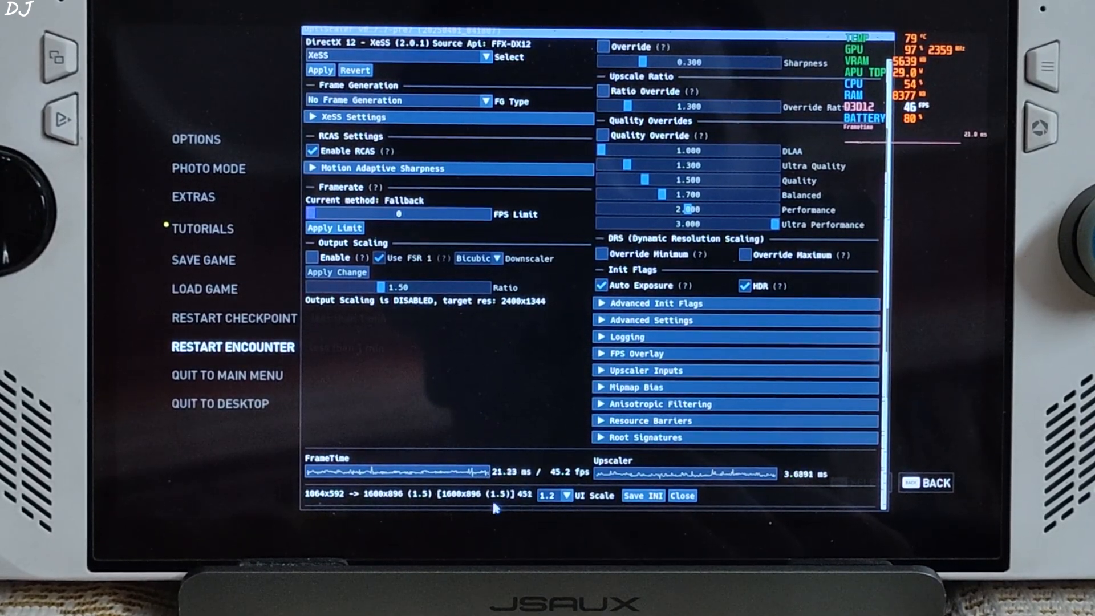